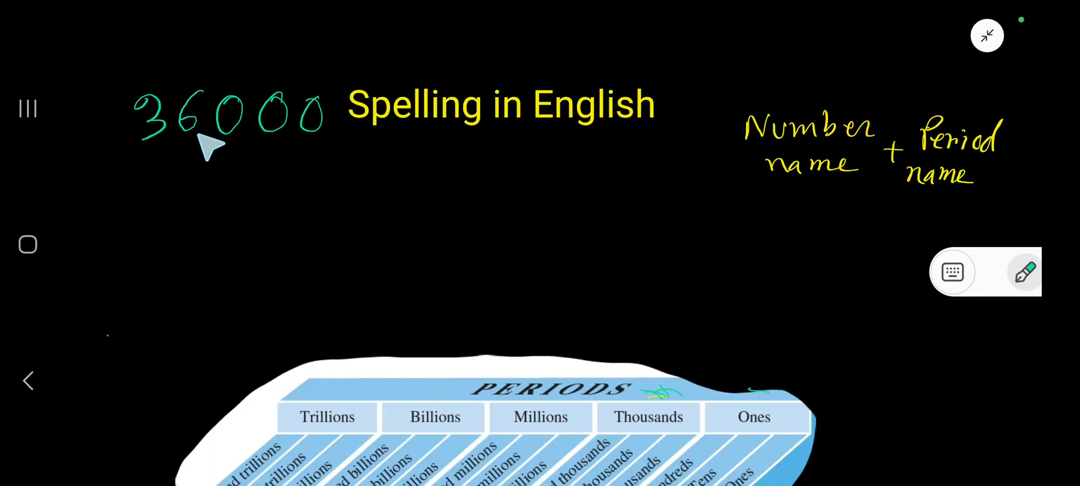
mouse_move(605, 146)
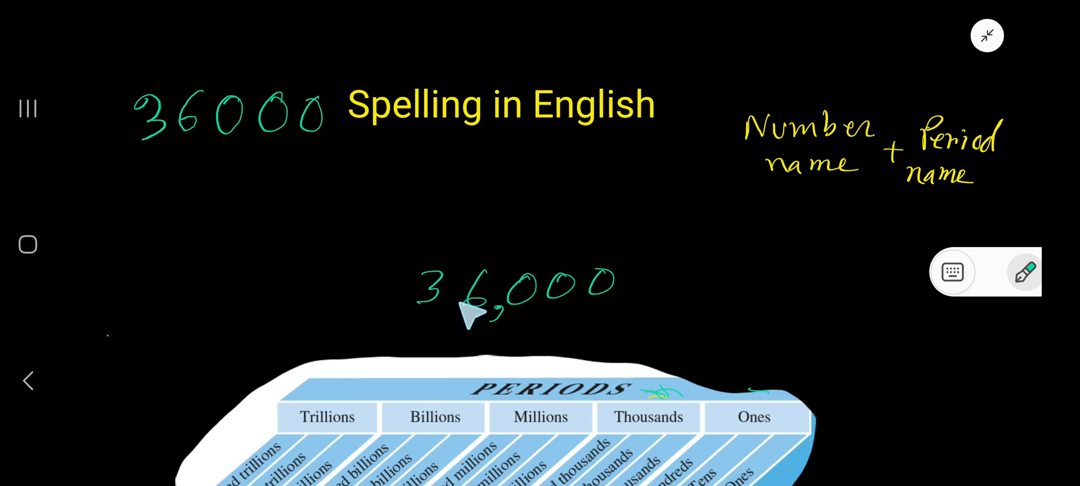
mouse_move(789, 137)
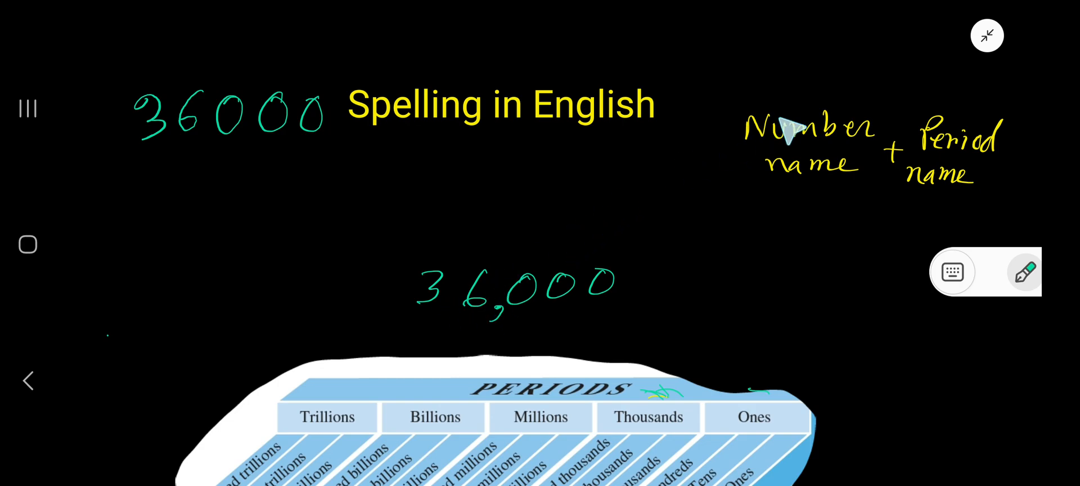
mouse_move(398, 212)
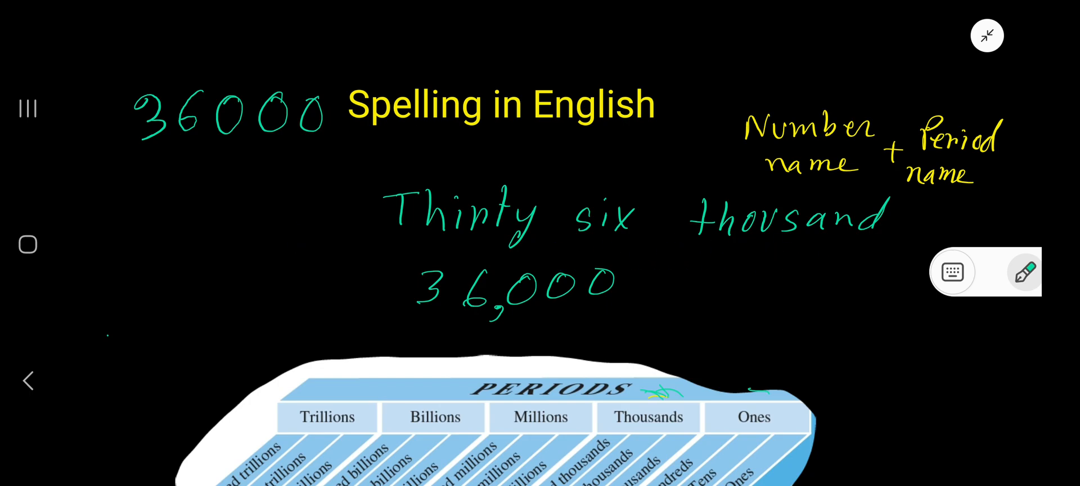
Write '21-99' at the left and underline it as the hyphen note.
type("21-")
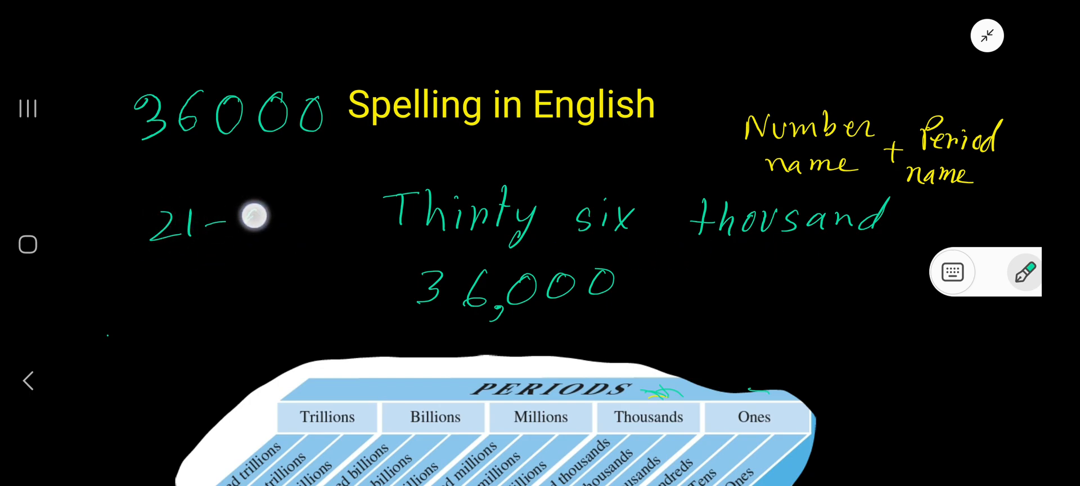
left_click_drag(241, 220, 276, 262)
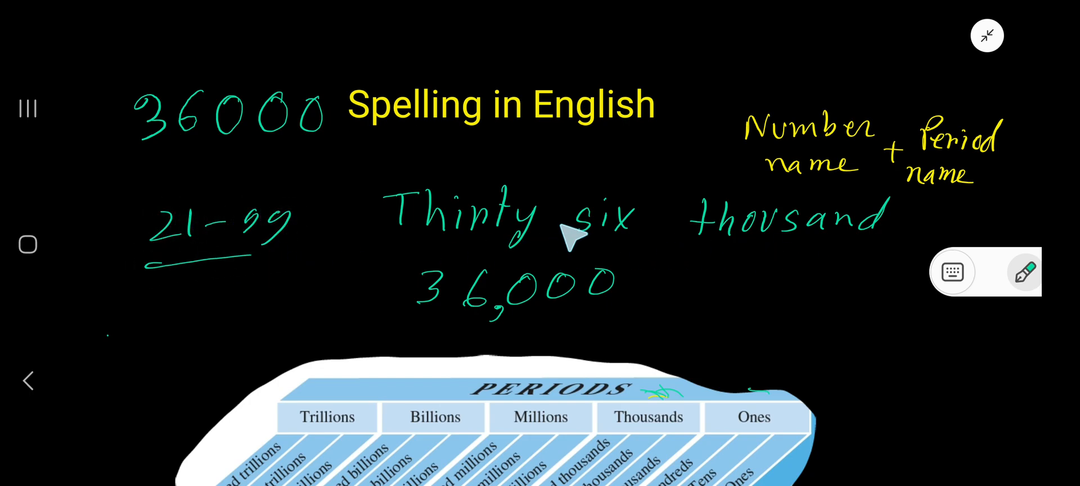